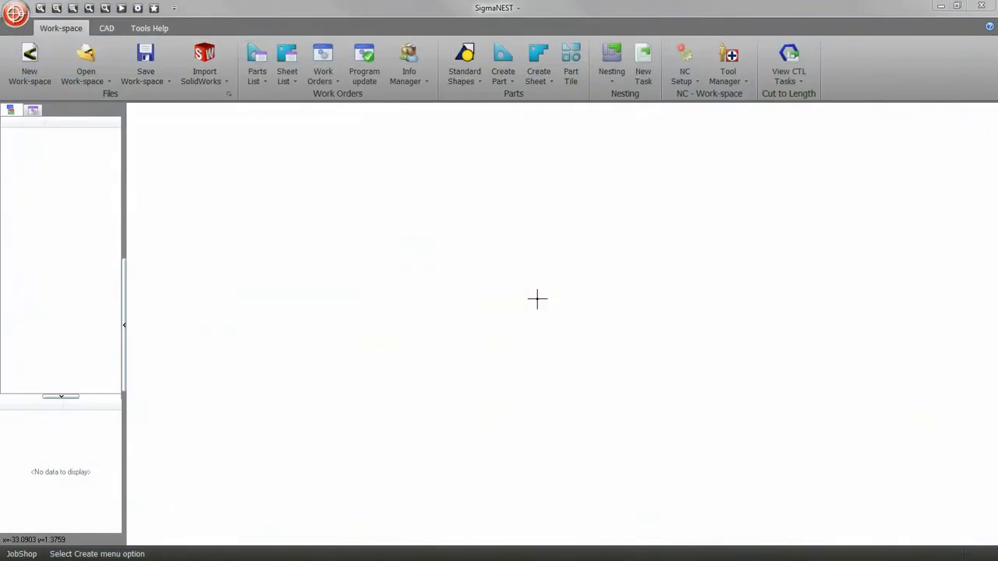
Import the Rack.SLDASM SolidWorks assembly into SigmaNEST.
click(204, 65)
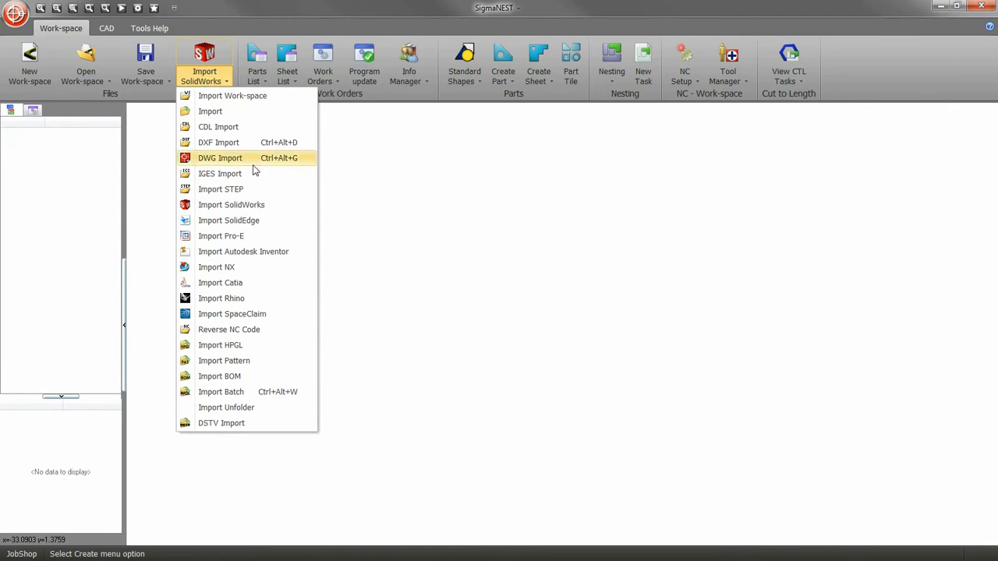
click(231, 205)
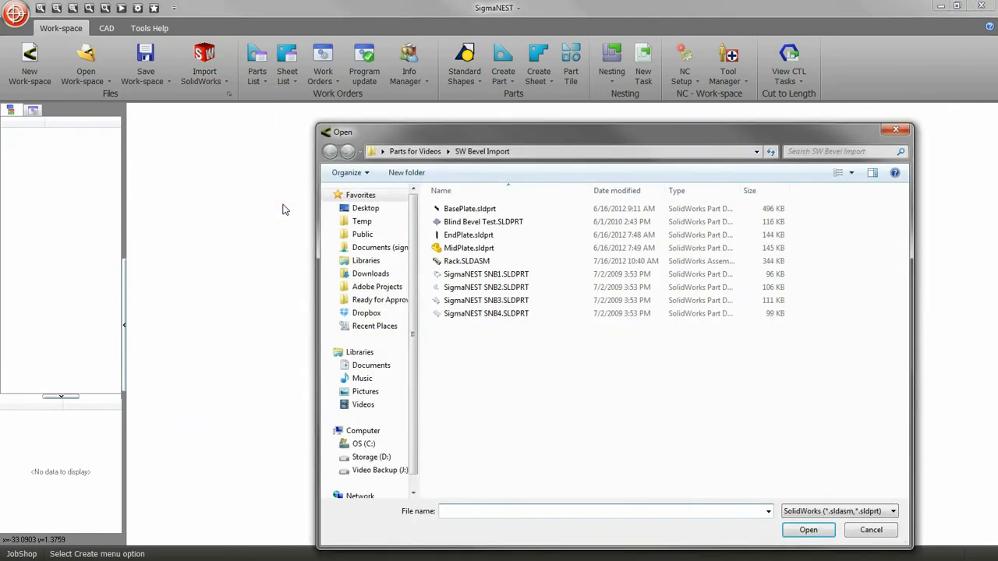
click(466, 261)
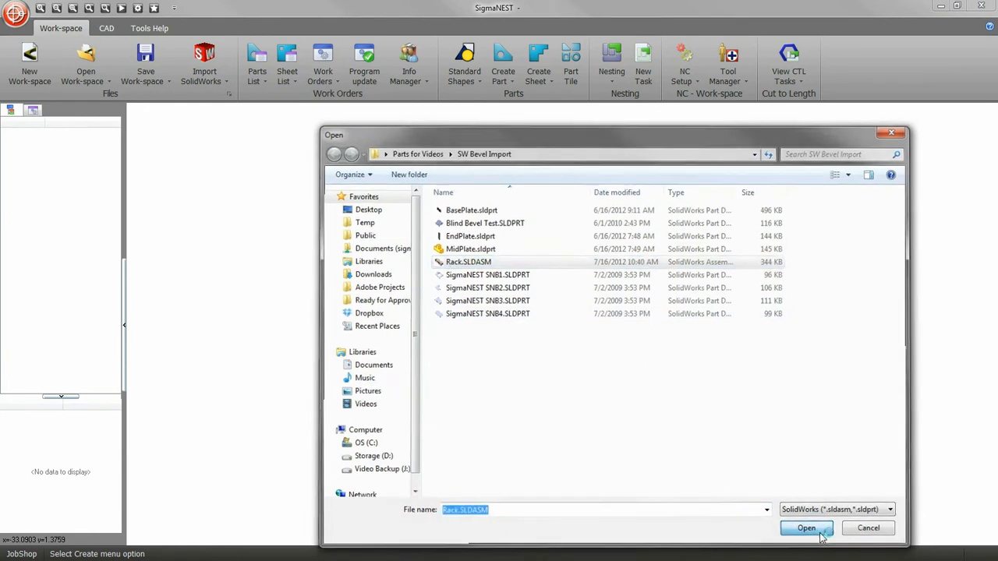
click(806, 528)
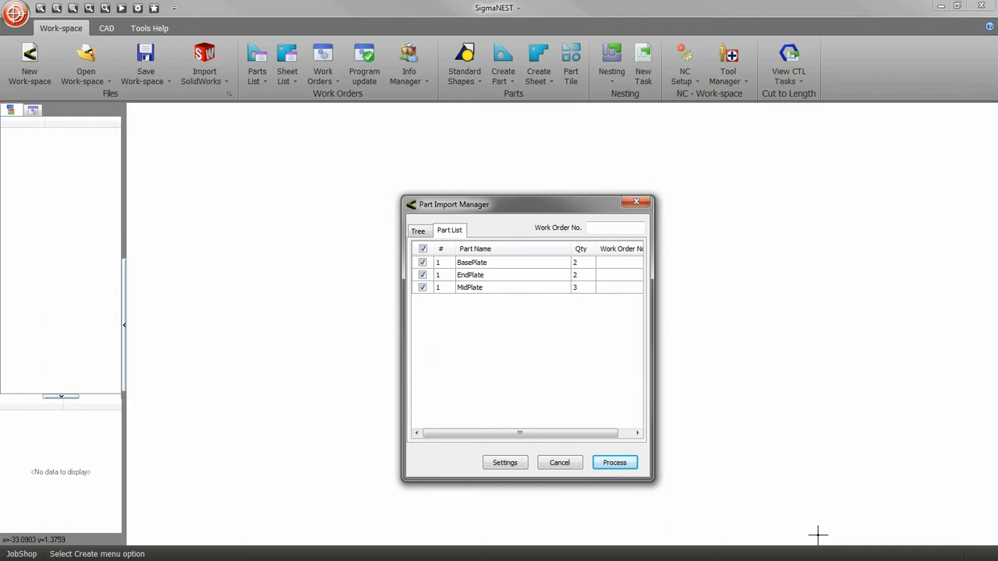
mouse_move(532, 308)
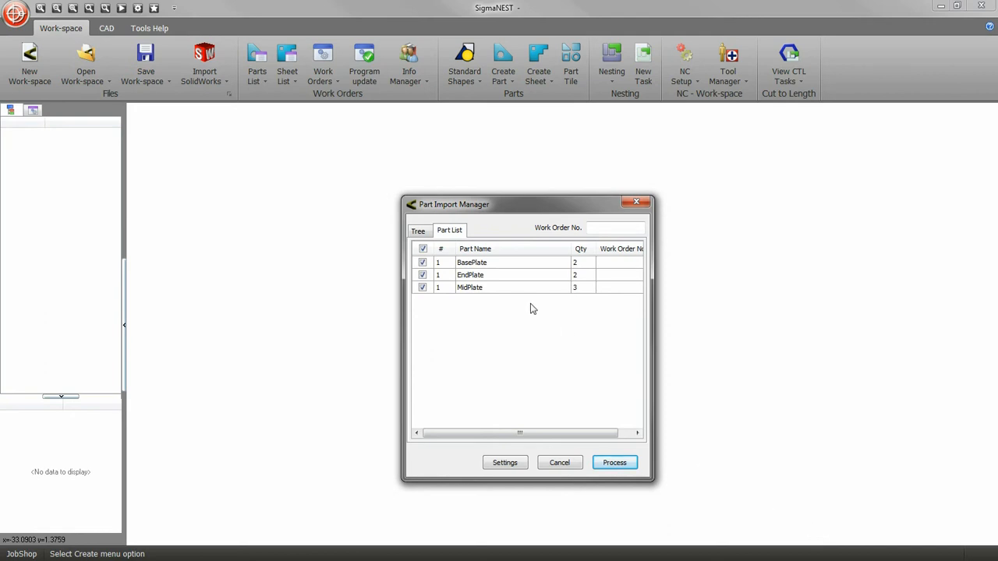
Review the Rack component tree, then process the BasePlate, EndPlate and MidPlate parts.
click(418, 231)
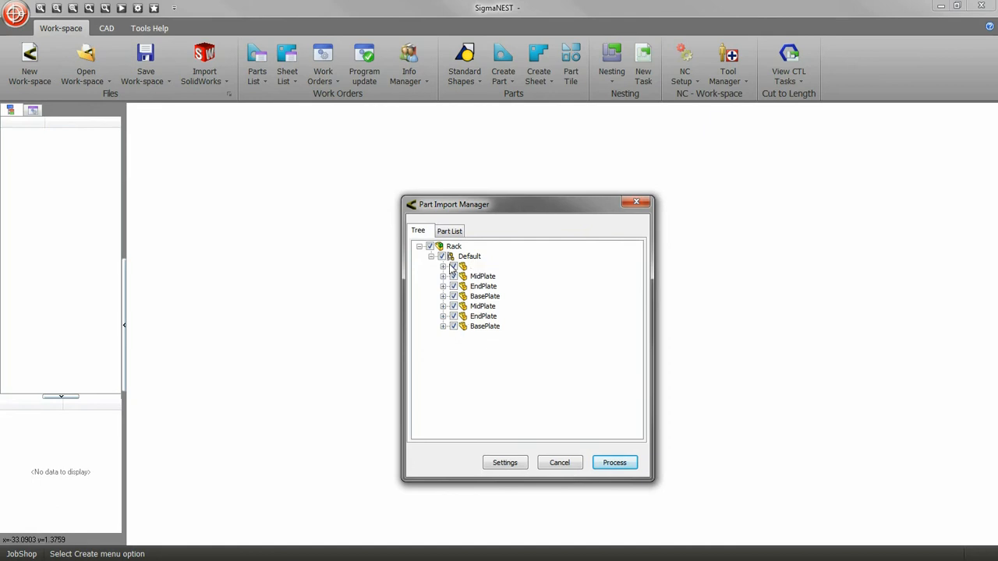
click(449, 230)
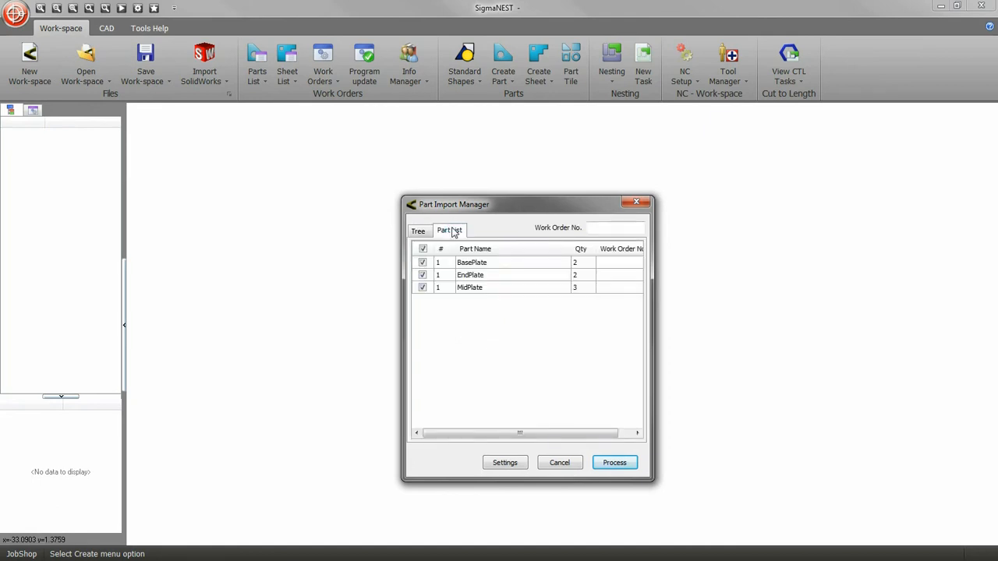
click(615, 463)
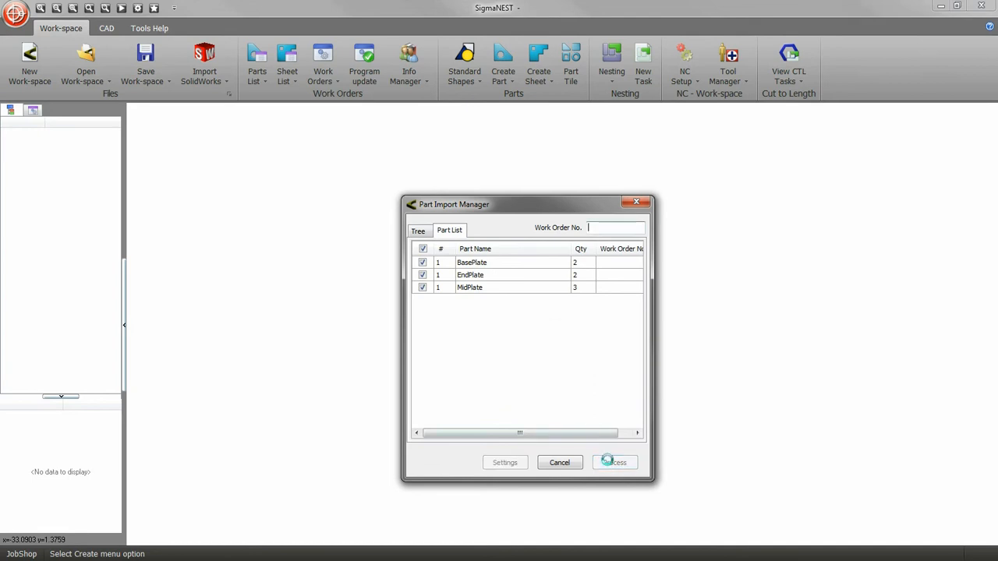
click(614, 463)
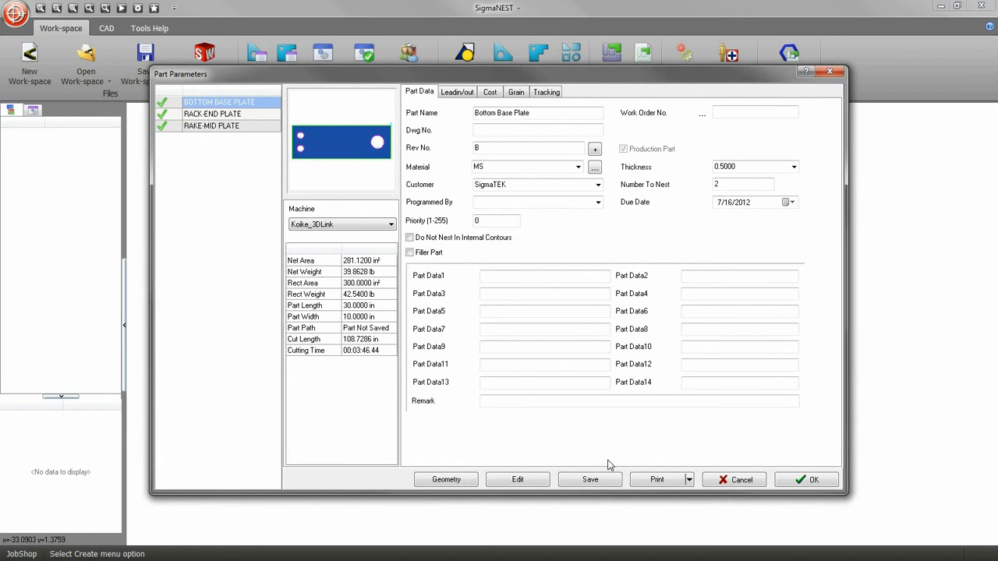
Accept the part parameters and add all three plates to new task T346.
click(212, 126)
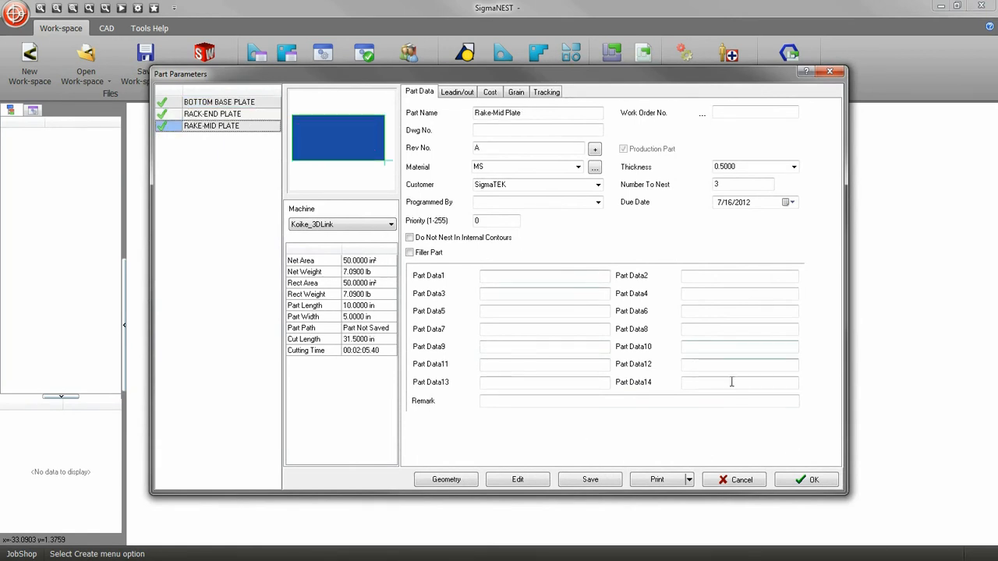
click(814, 479)
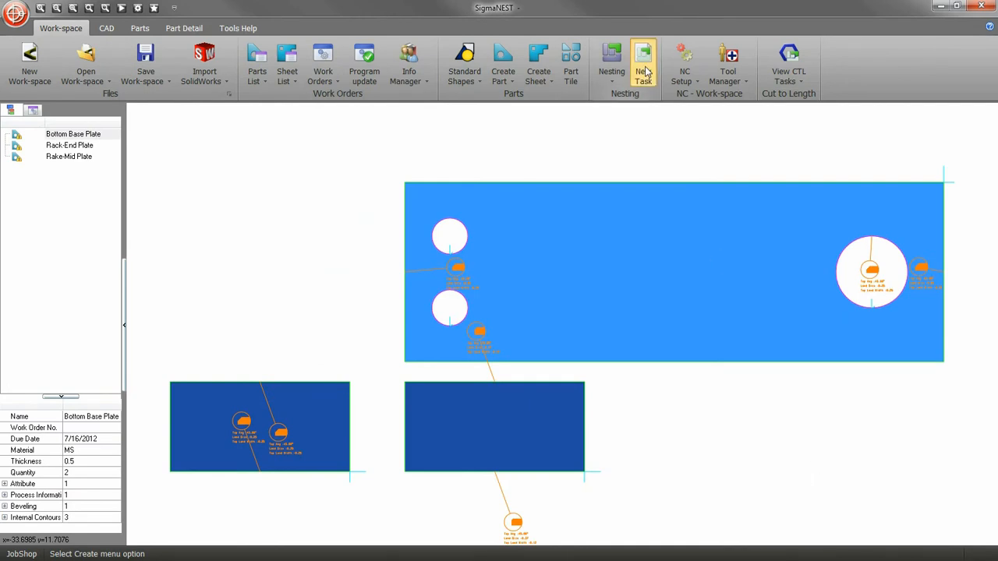
click(643, 63)
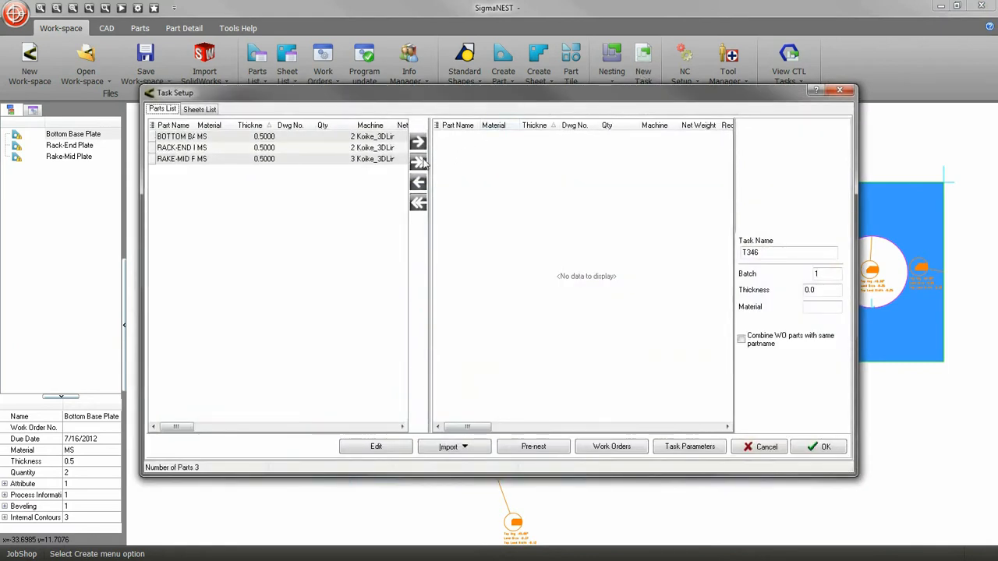
click(419, 161)
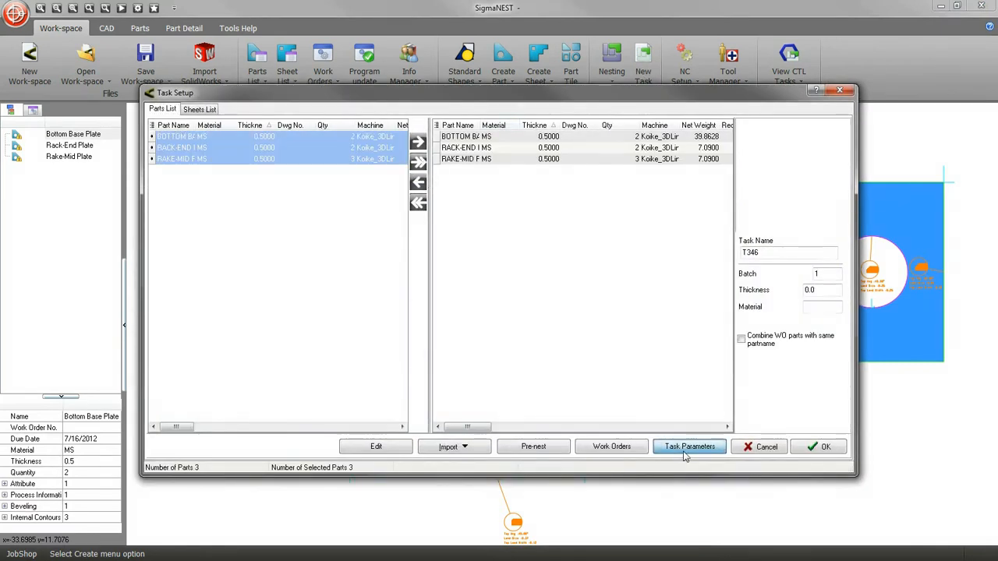
click(690, 446)
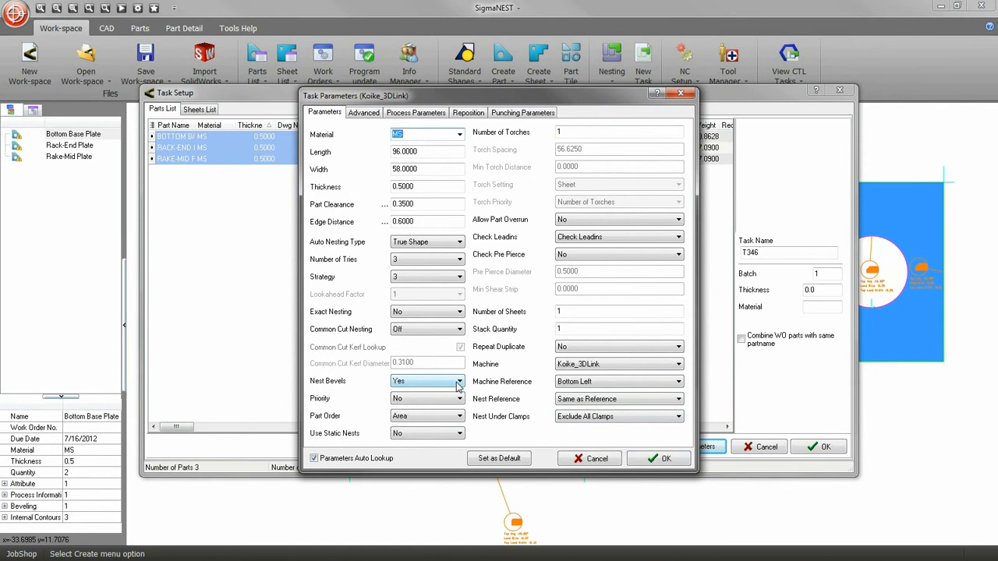
Turn on Nest Bevels, save as default, and create task T346.
click(458, 381)
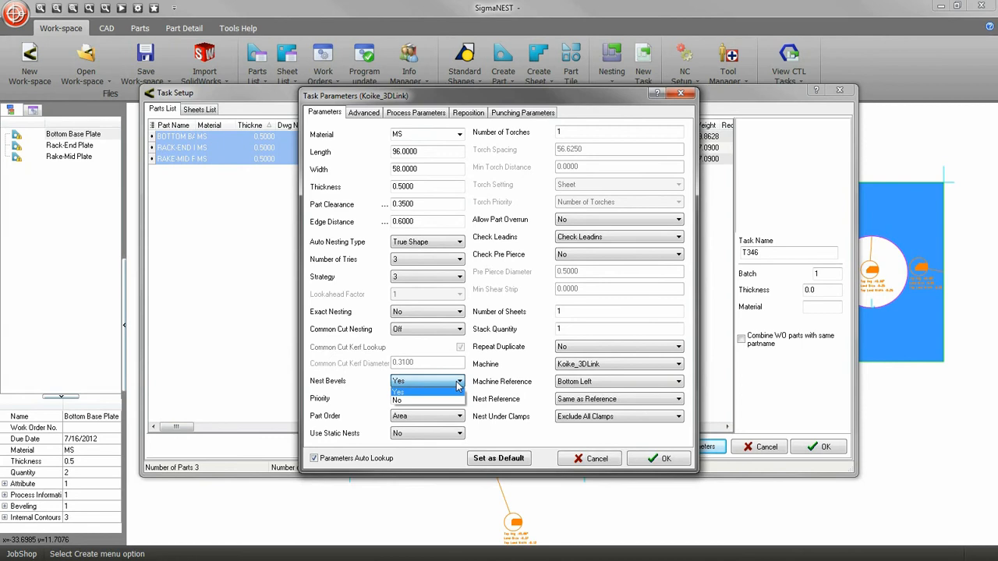
click(400, 380)
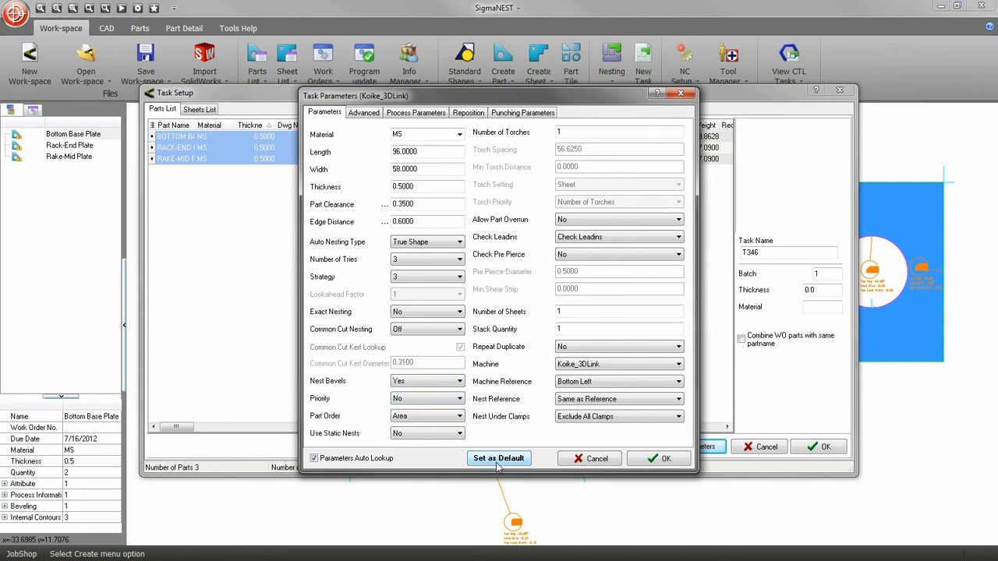
click(665, 458)
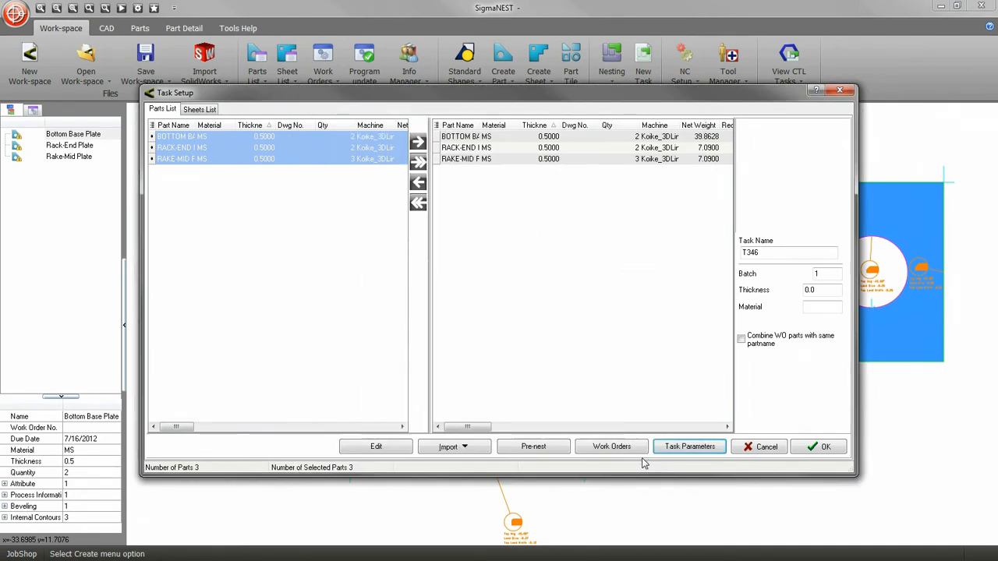
click(825, 446)
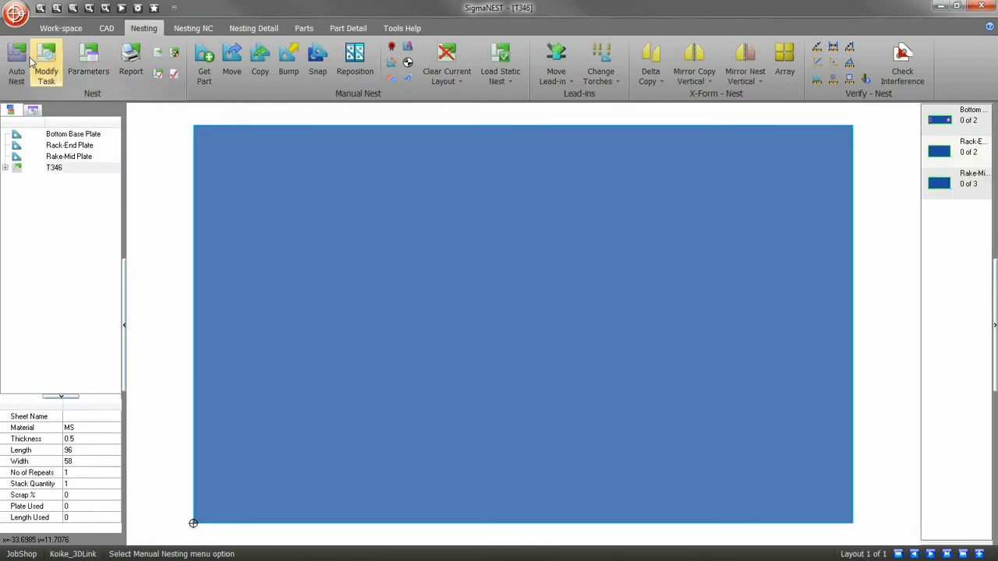
Auto-nest all seven rack plates on the 96x58 MS sheet.
click(17, 62)
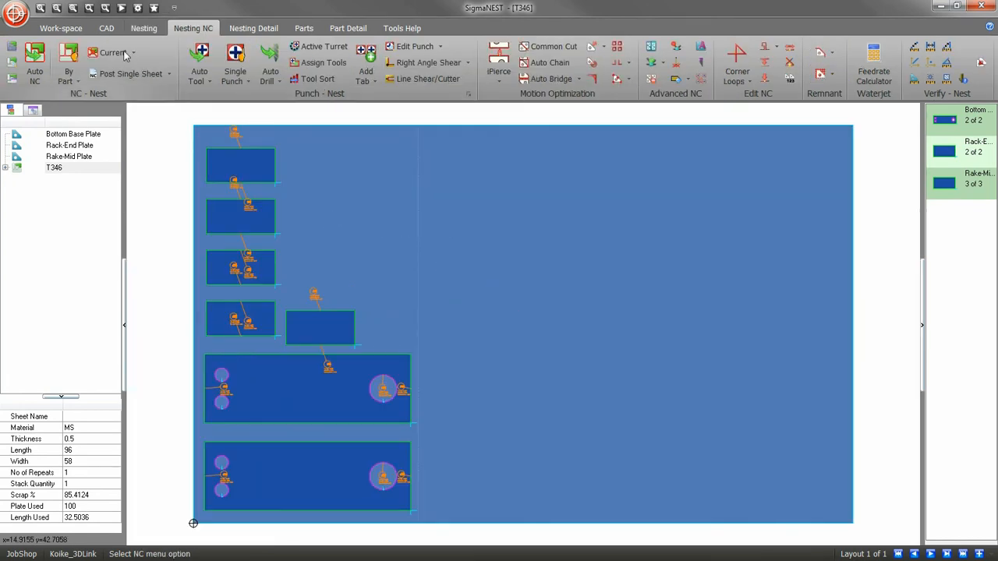
click(34, 62)
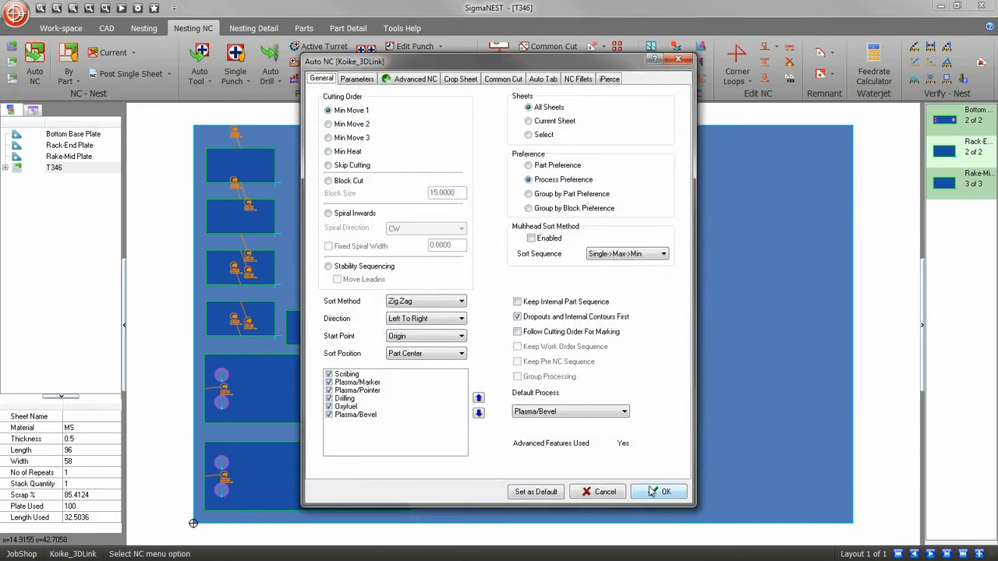
Generate NC for all sheets and post the sheet to program file 2517.txt.
click(666, 491)
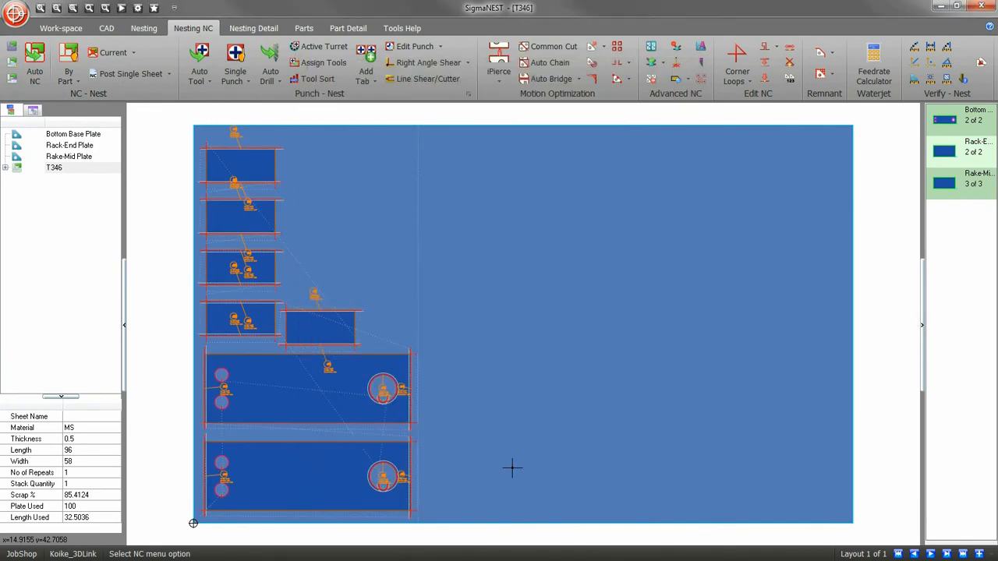
mouse_move(416, 365)
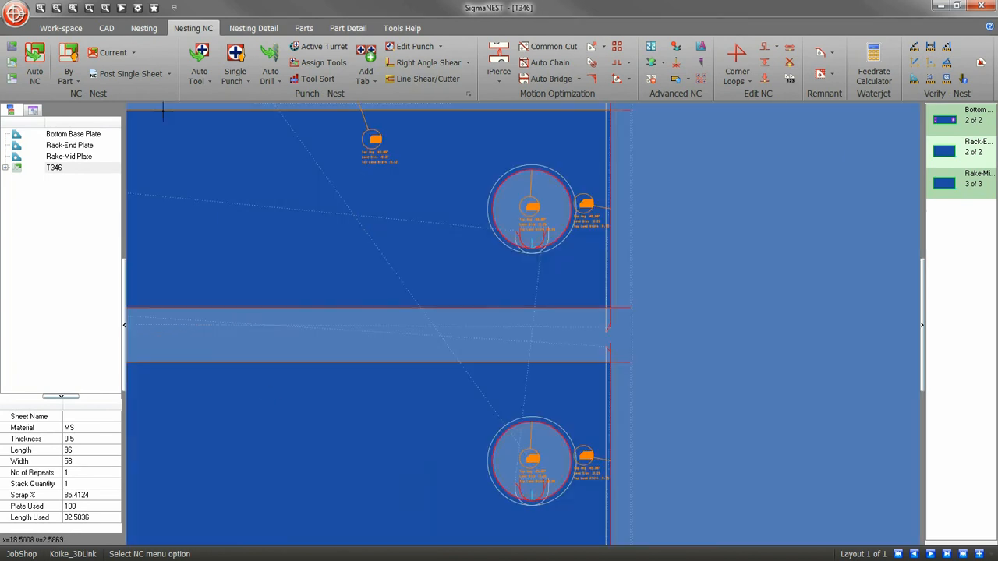
click(130, 74)
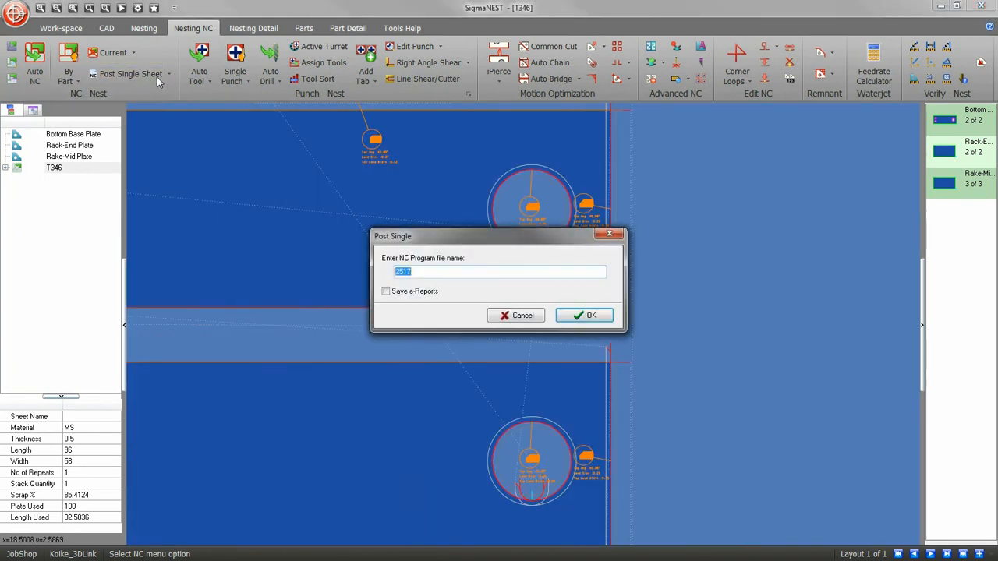
click(584, 315)
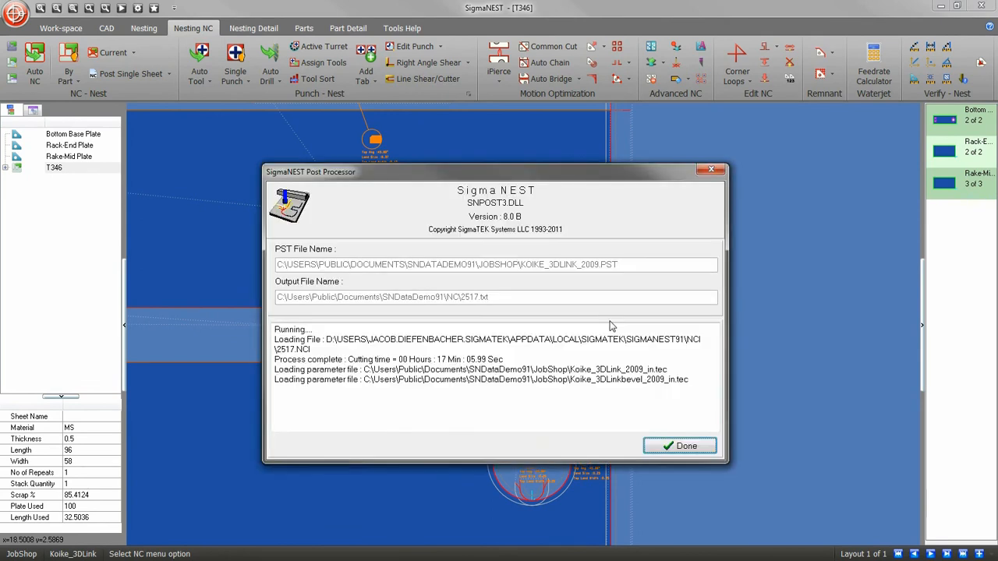